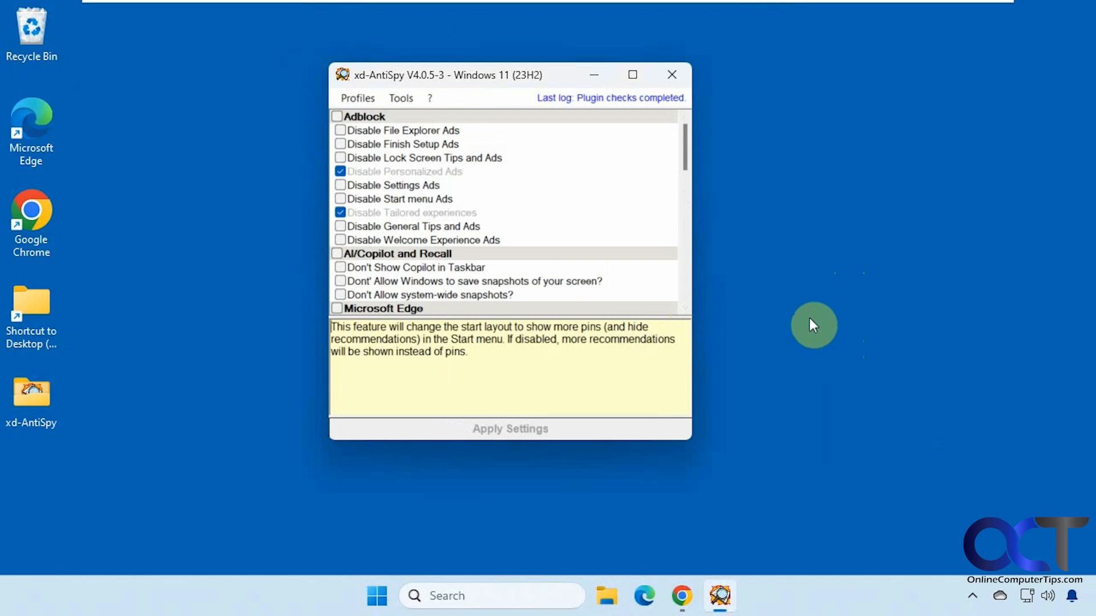
mouse_move(845, 271)
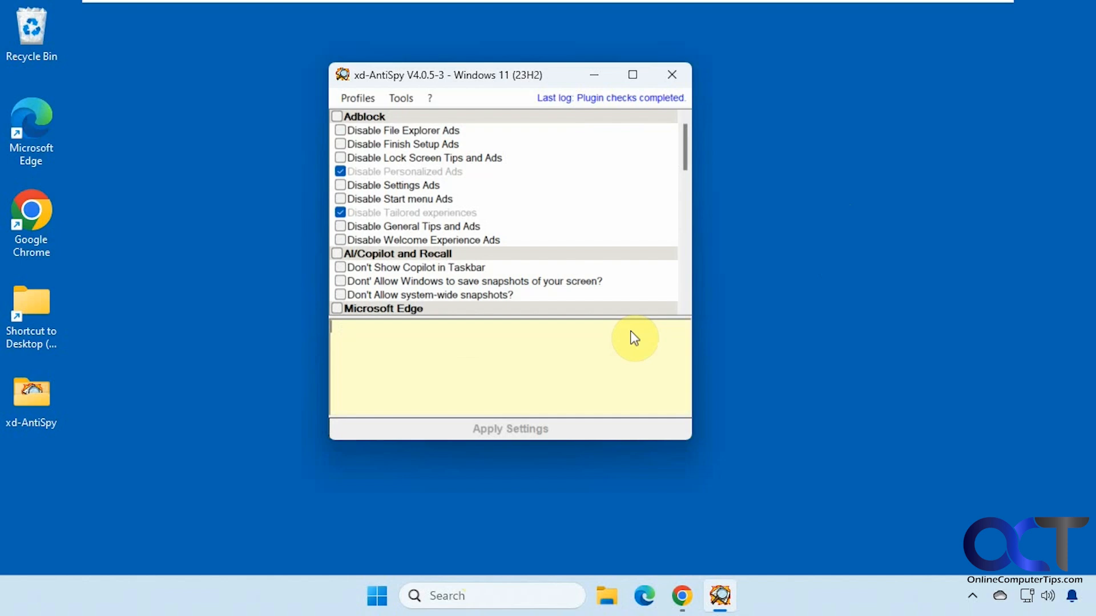
mouse_move(610, 345)
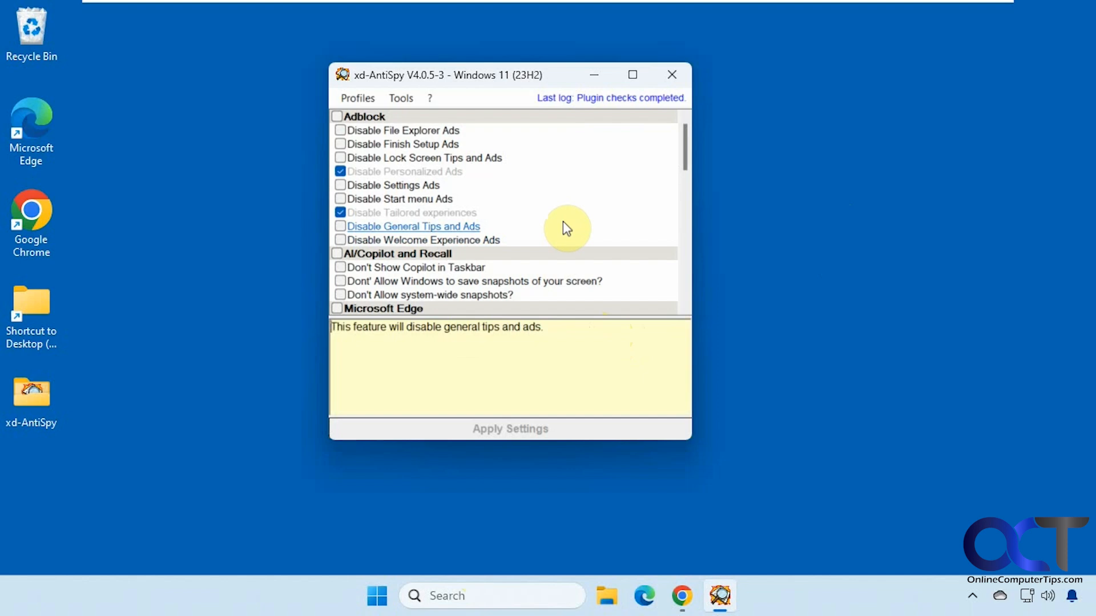
mouse_move(402, 131)
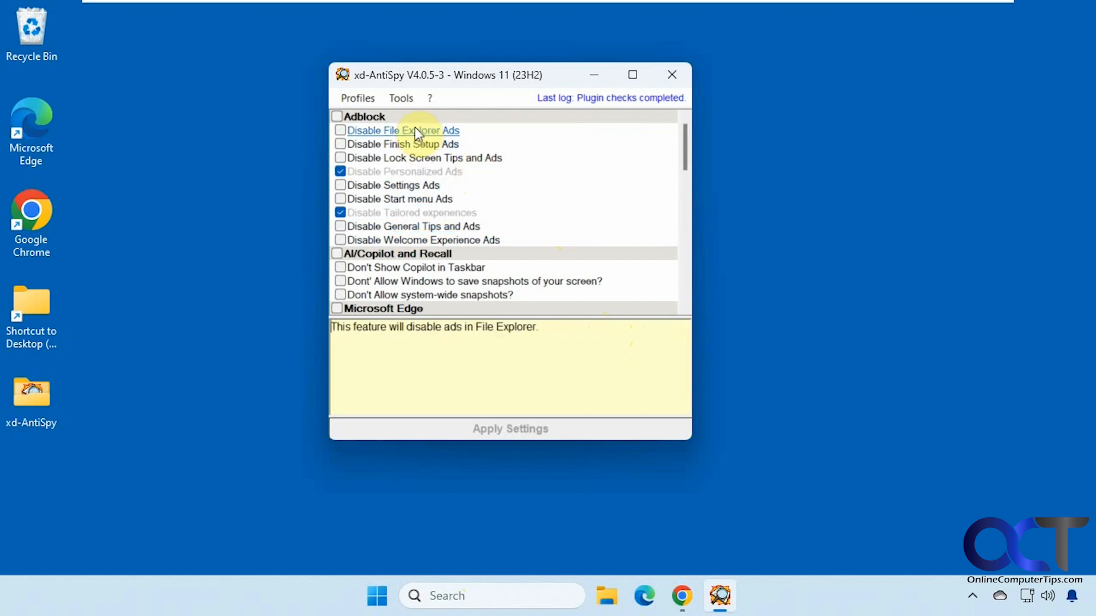
- Read the File Explorer ads and Tailored experiences descriptions, then scroll to the Edge tweaks
click(402, 131)
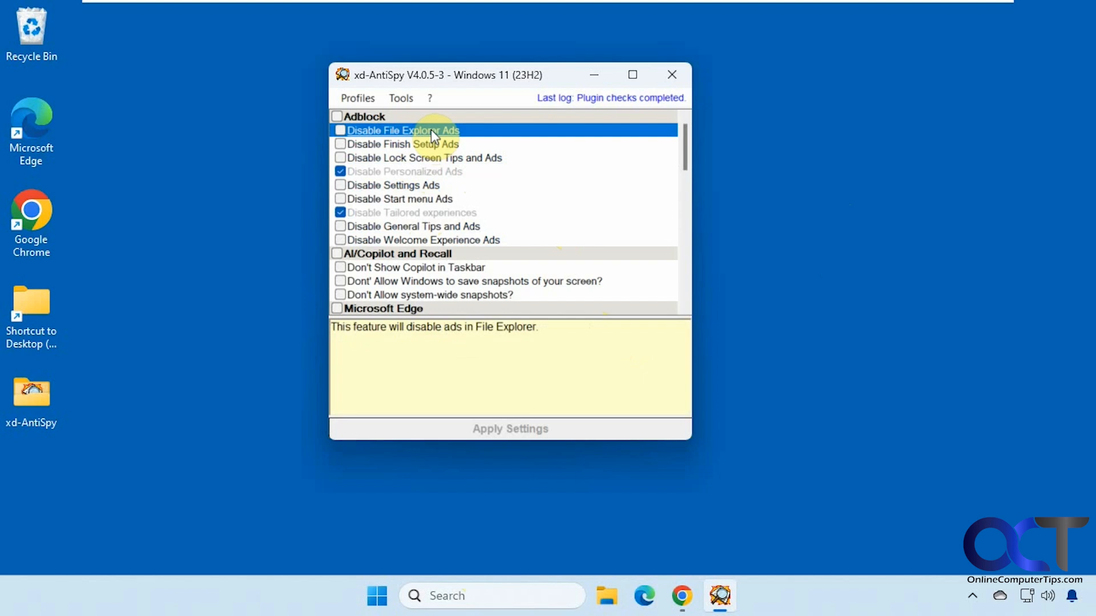
mouse_move(448, 172)
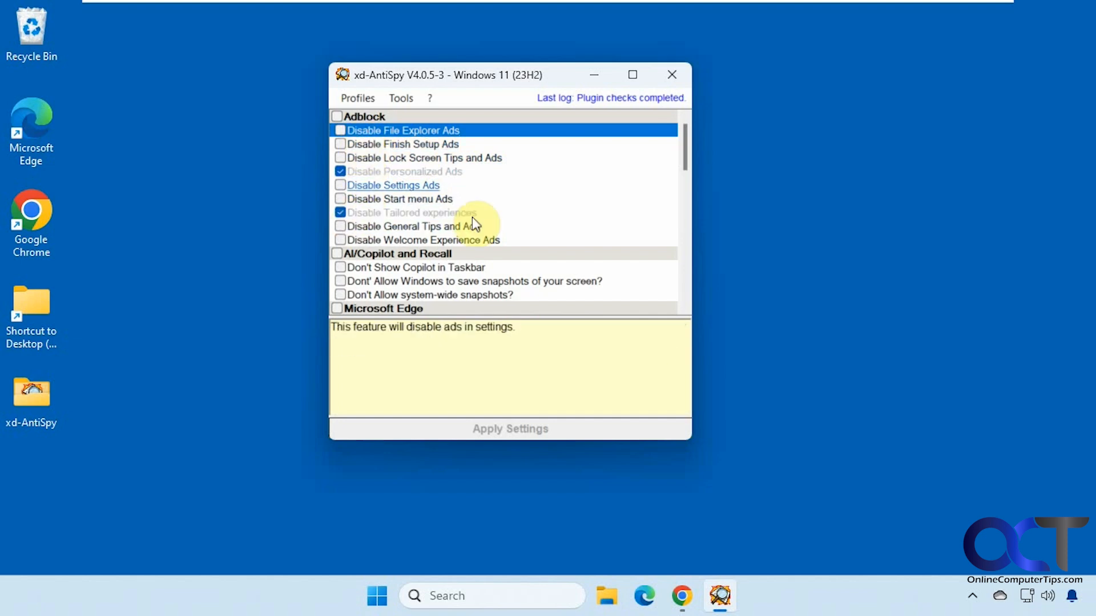
click(409, 212)
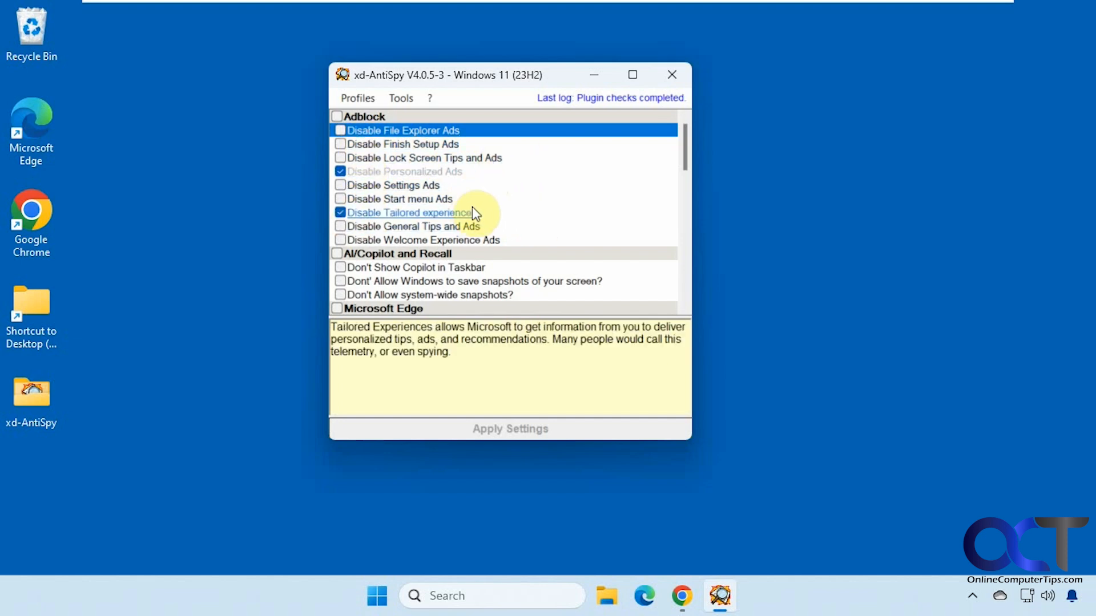
scroll(down, 3)
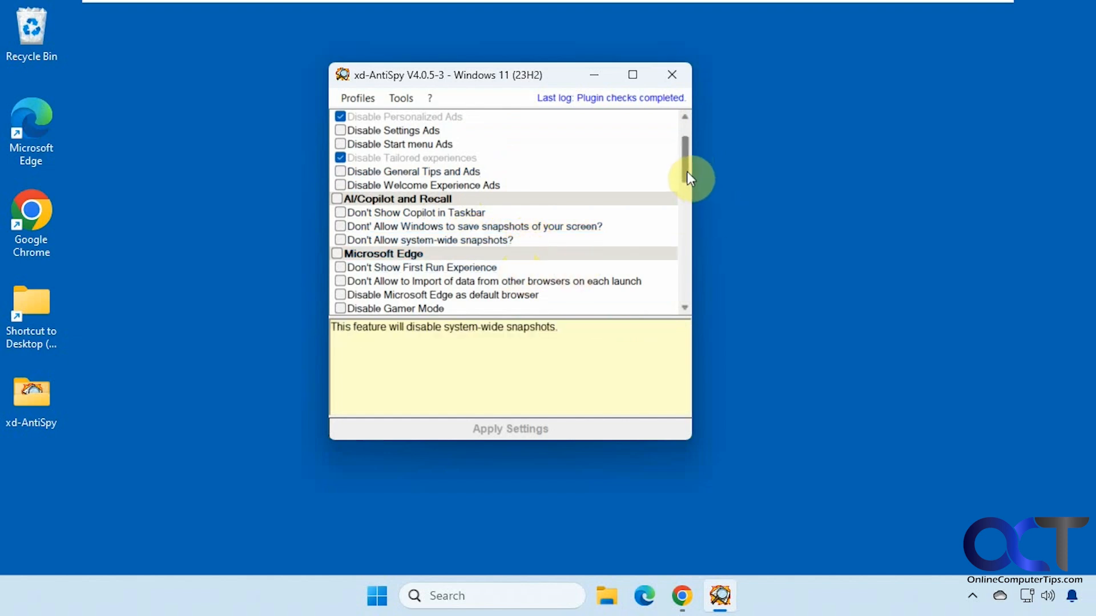
scroll(down, 3)
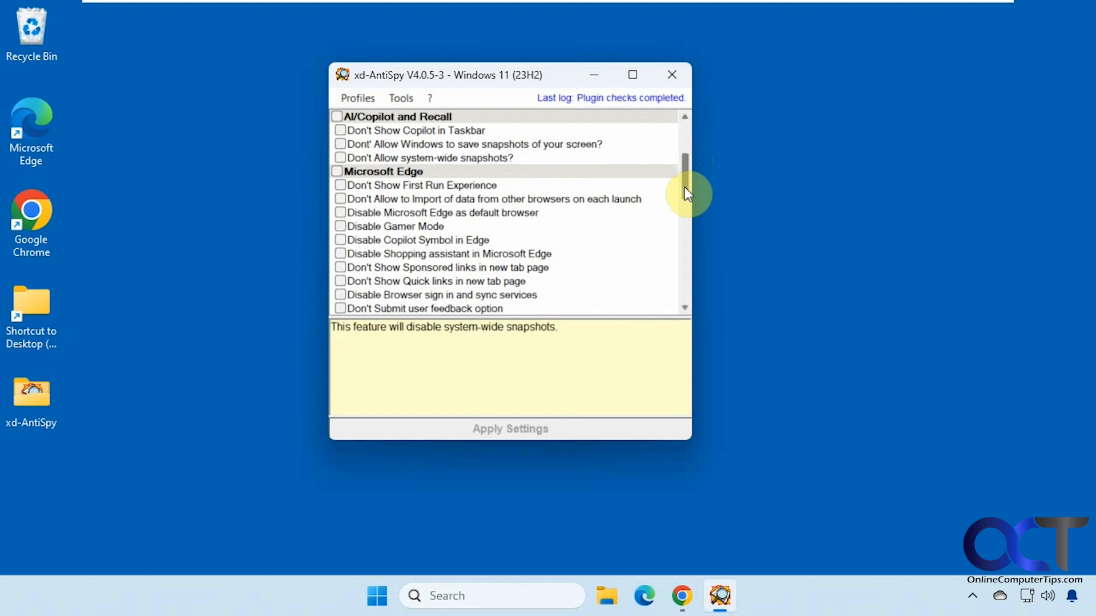
mouse_move(420, 185)
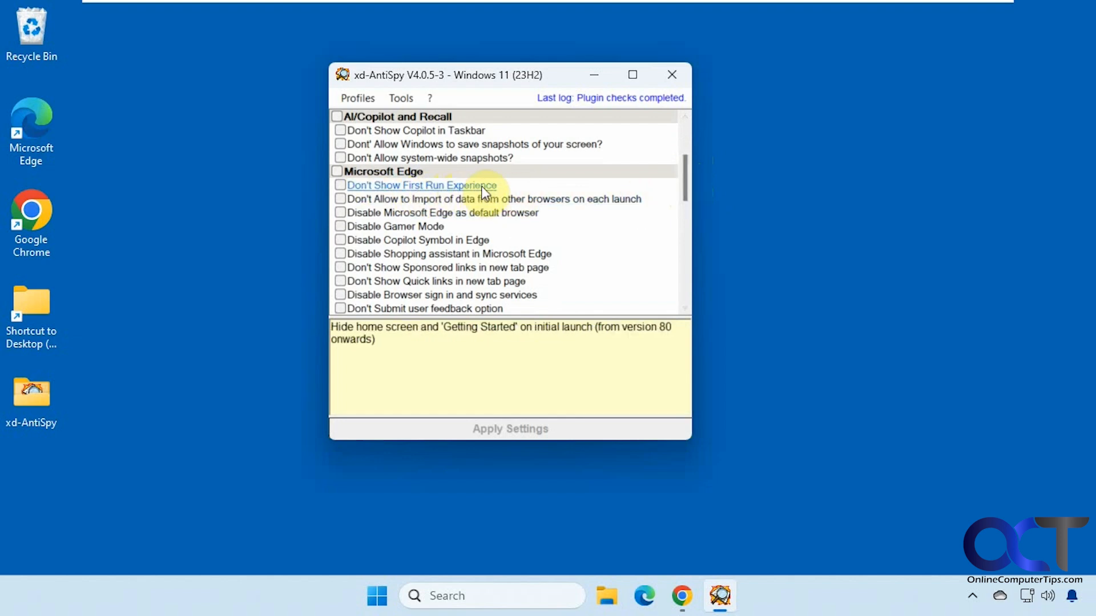
mouse_move(498, 199)
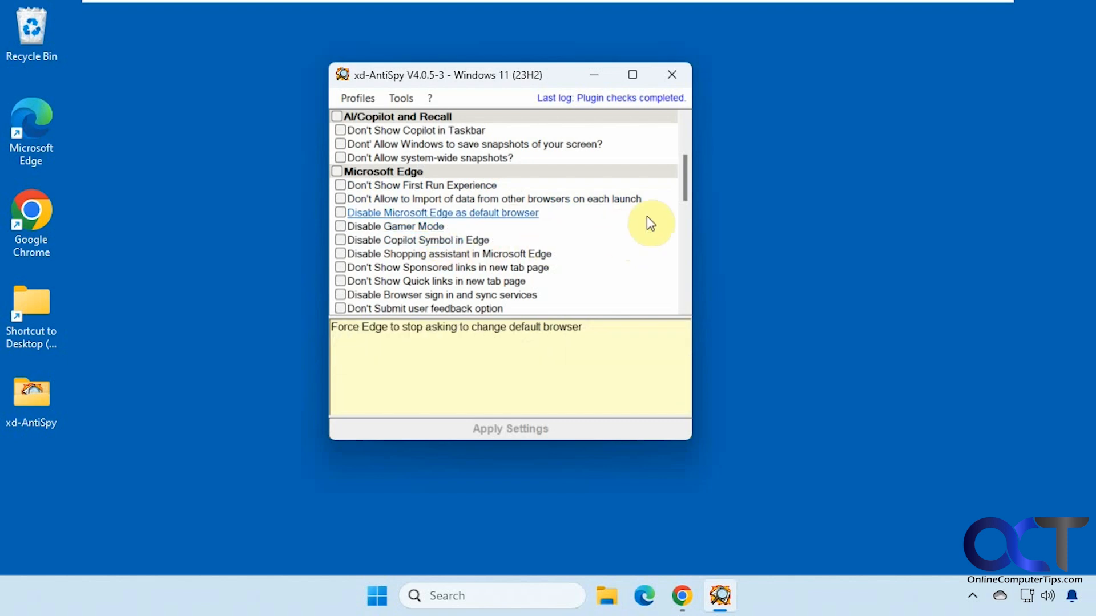
click(642, 596)
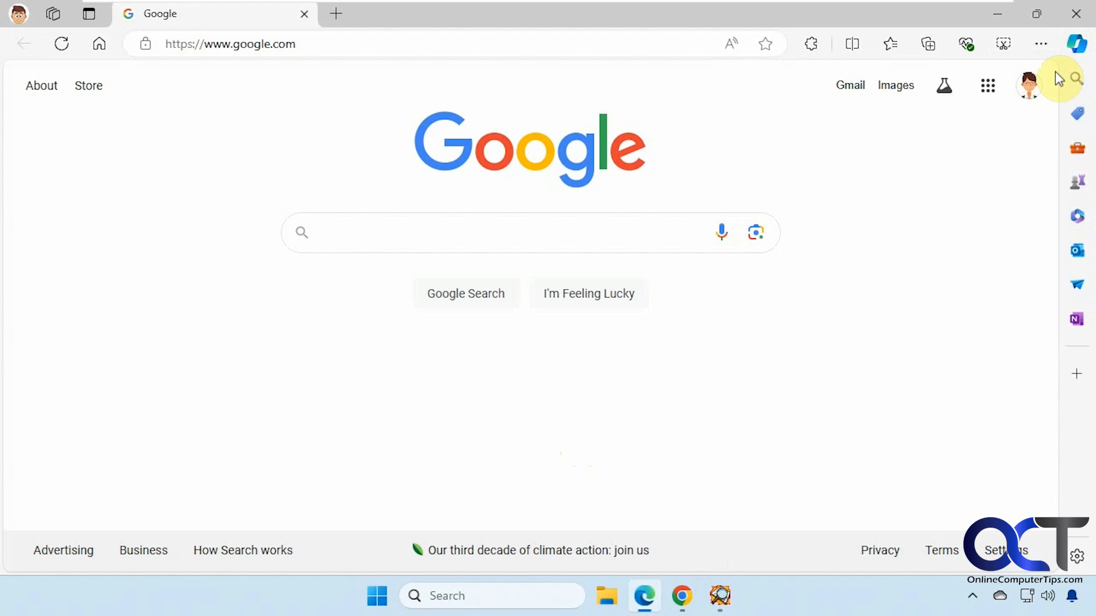
mouse_move(529, 410)
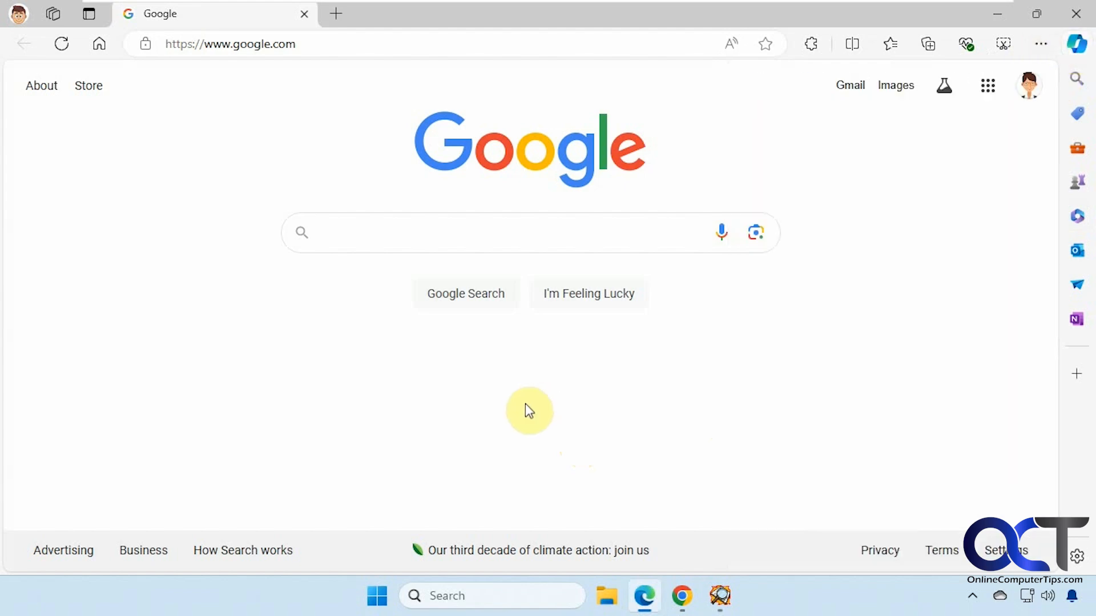
mouse_move(614, 16)
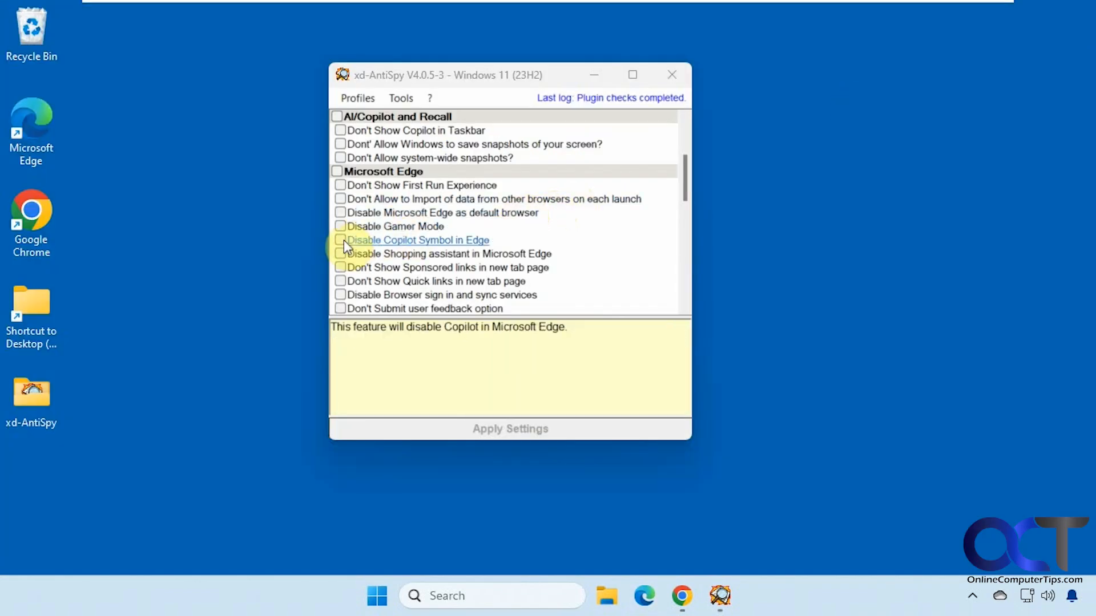
- Tick Disable Copilot Symbol in Edge and reopen Edge to verify Copilot is gone
click(340, 239)
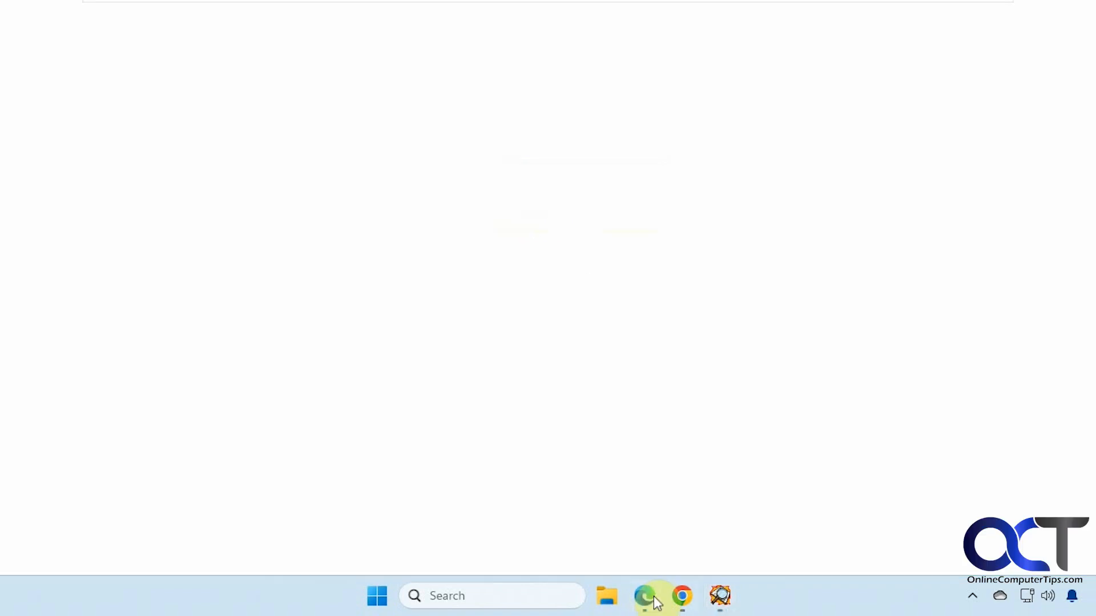
click(644, 596)
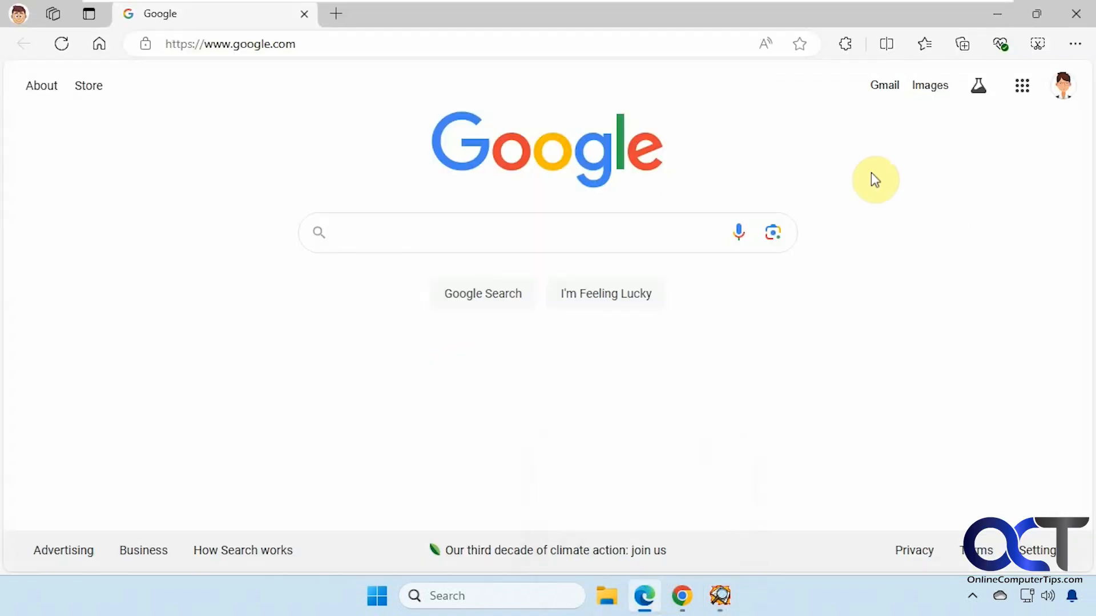
mouse_move(1011, 65)
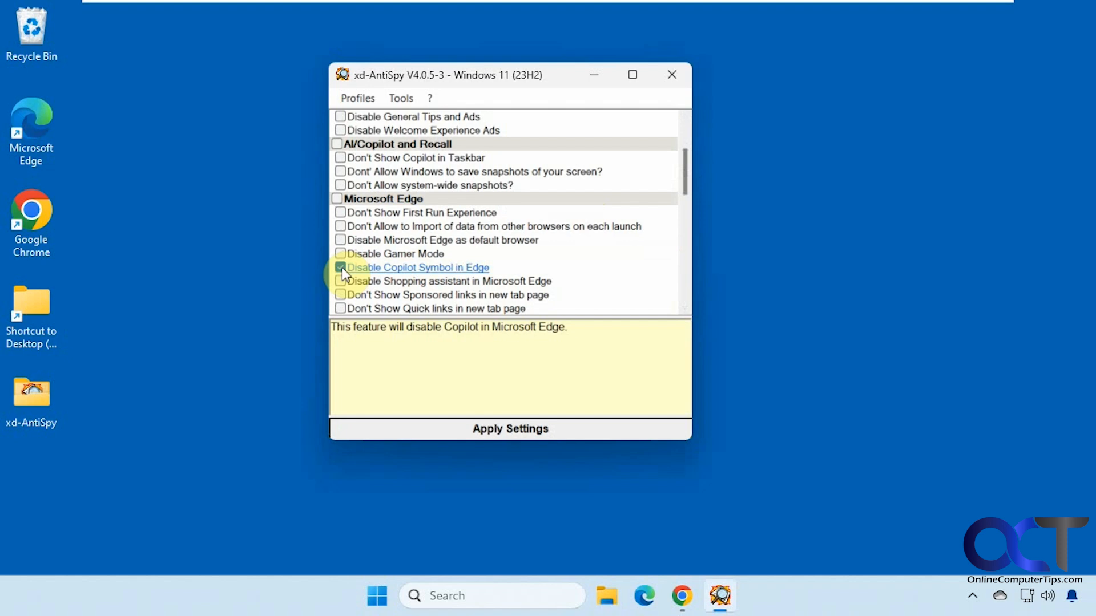
- Apply the Copilot symbol tweak, relaunch and close Edge to verify, leaving the tweak unticked
click(510, 429)
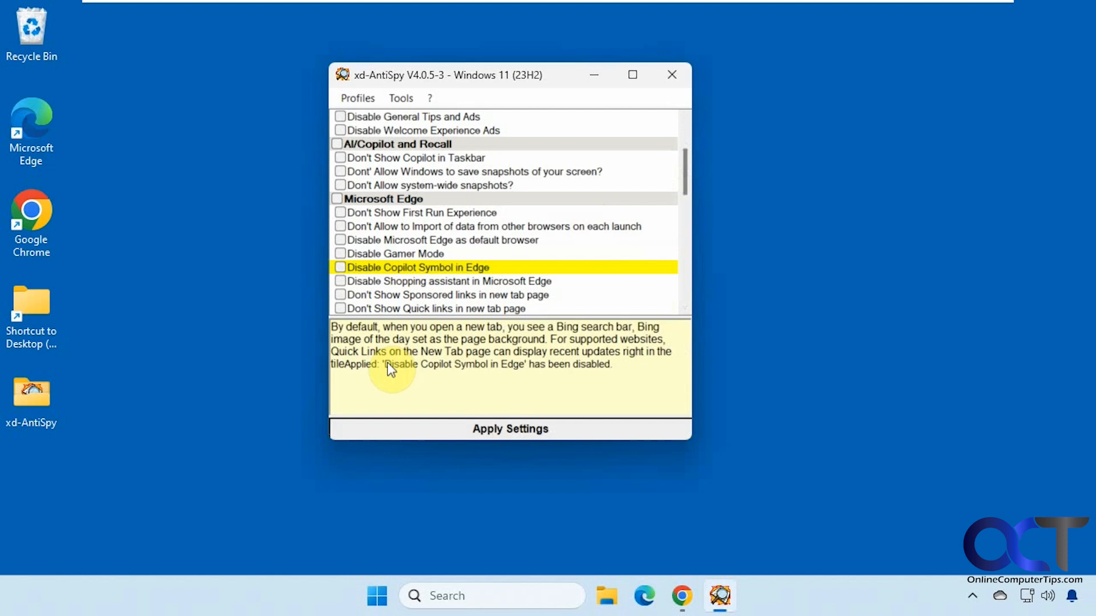
mouse_move(523, 371)
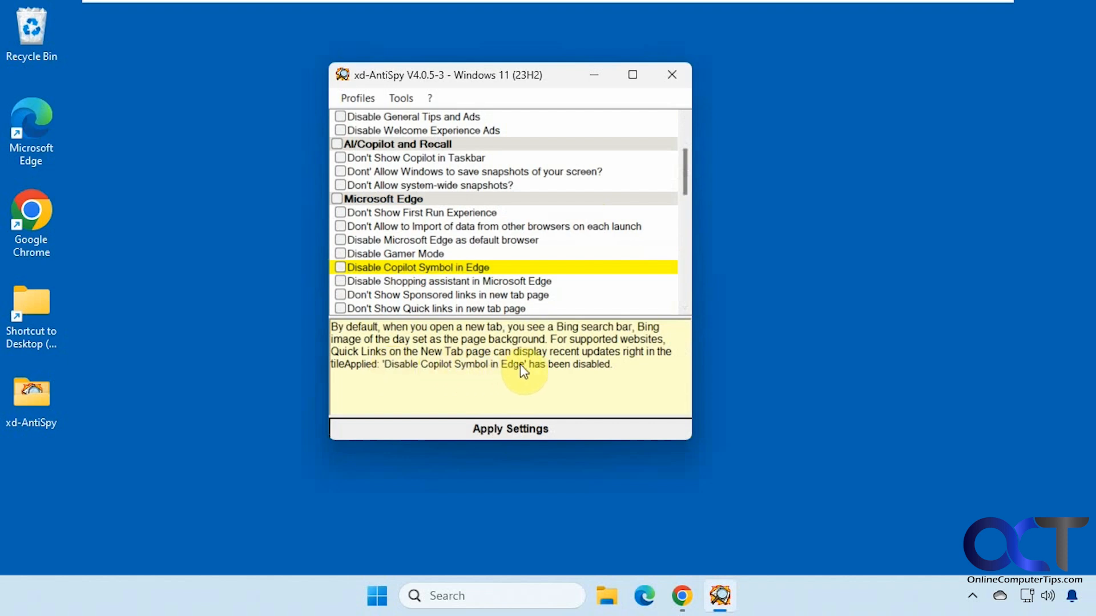
click(644, 596)
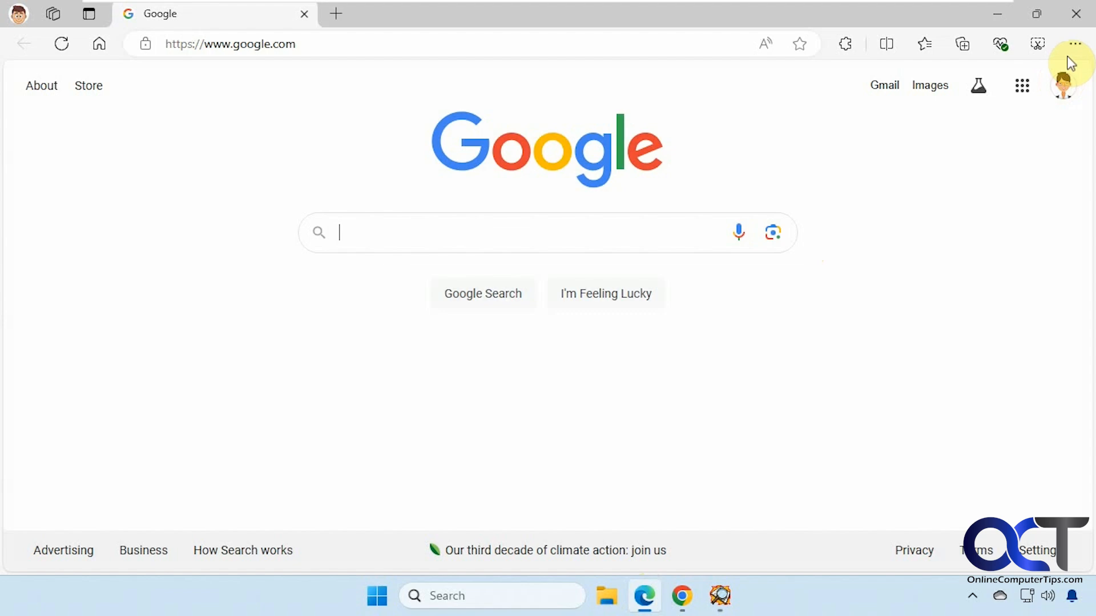
click(644, 596)
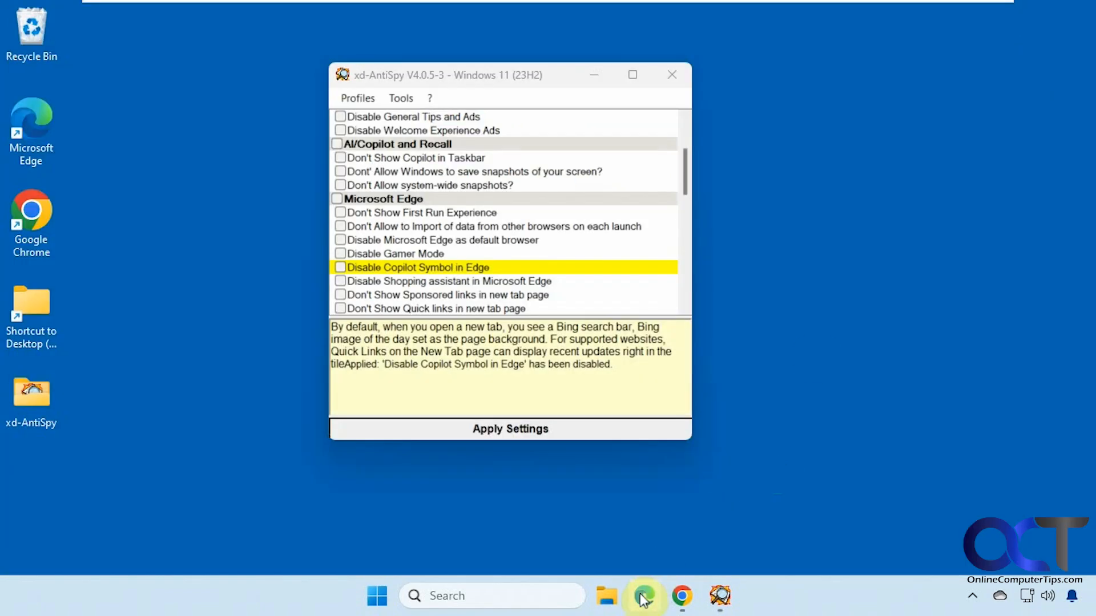
click(644, 596)
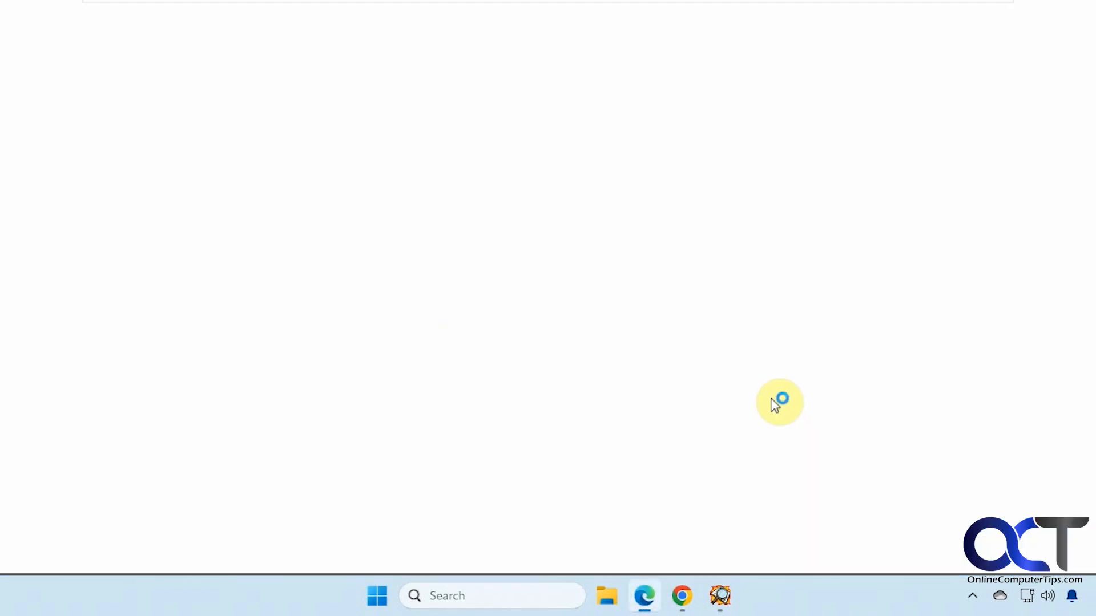
click(643, 595)
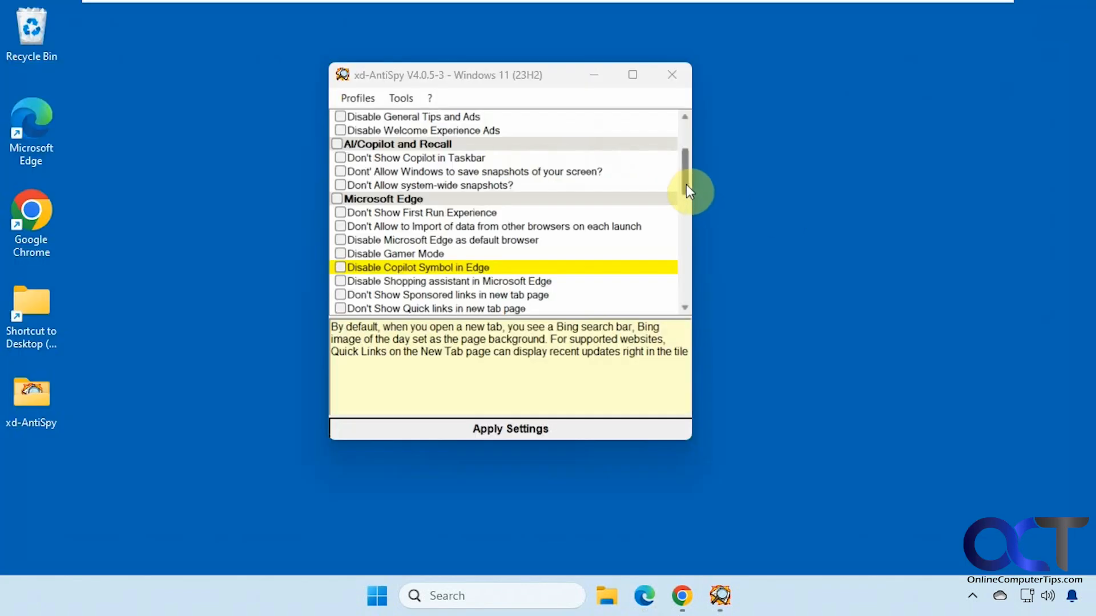
scroll(down, 3)
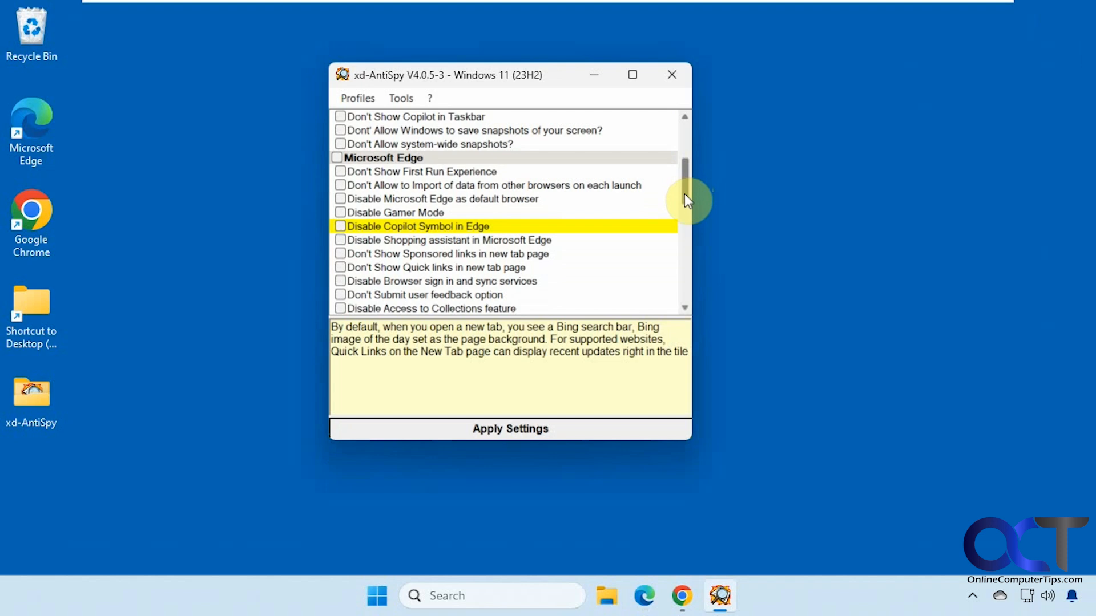
scroll(down, 3)
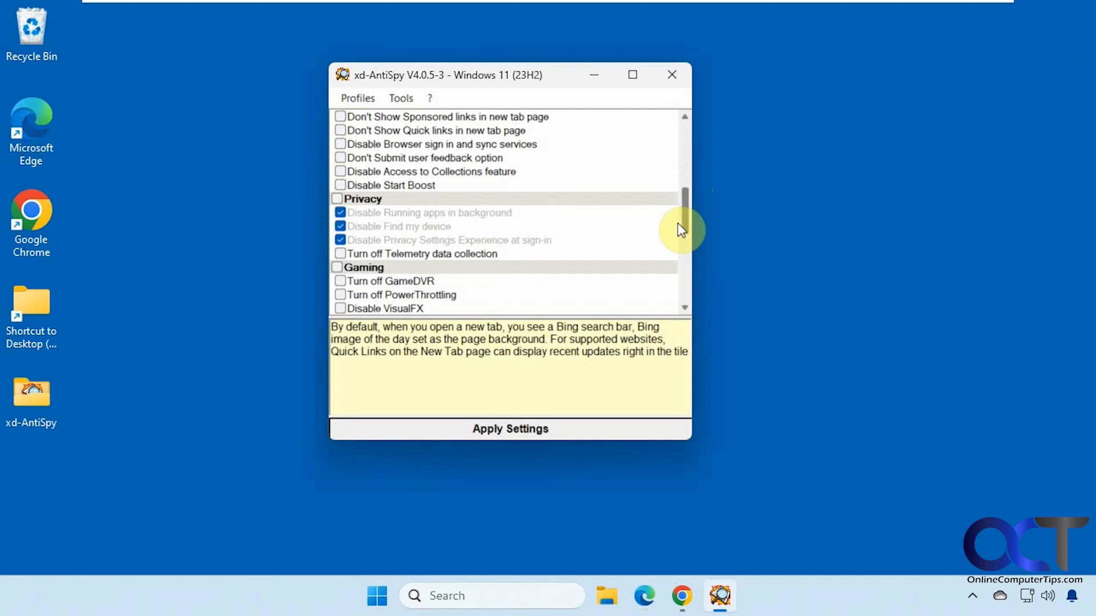
scroll(down, 3)
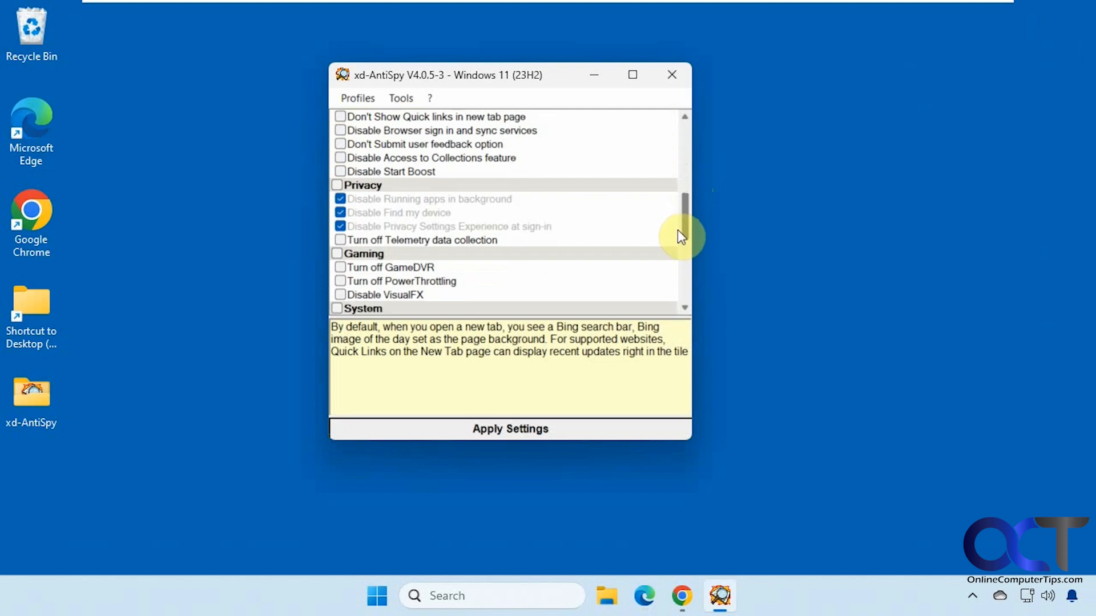
scroll(down, 3)
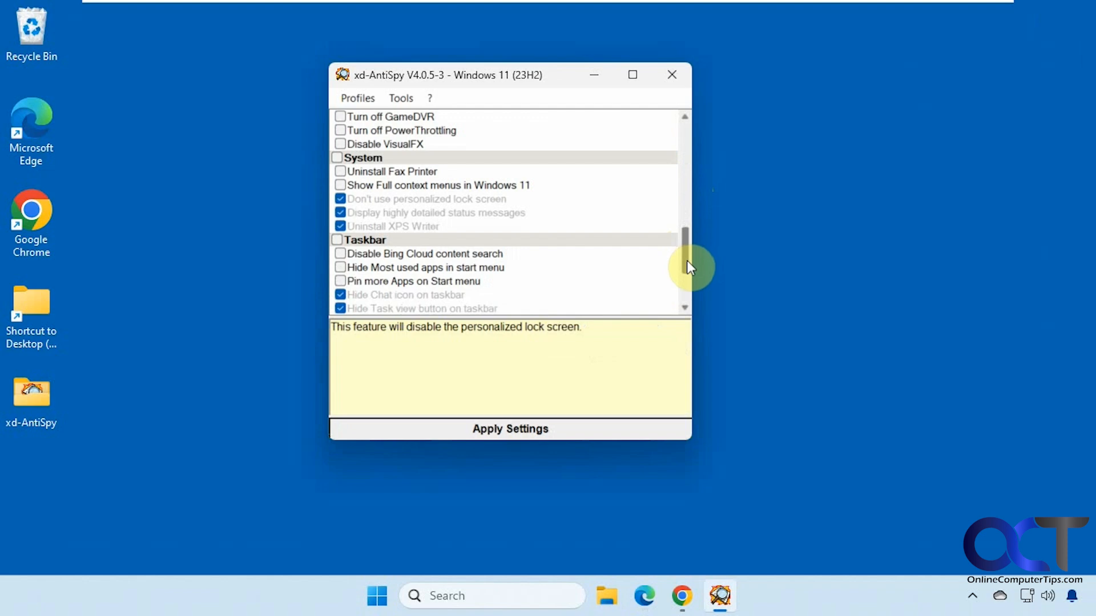
scroll(down, 3)
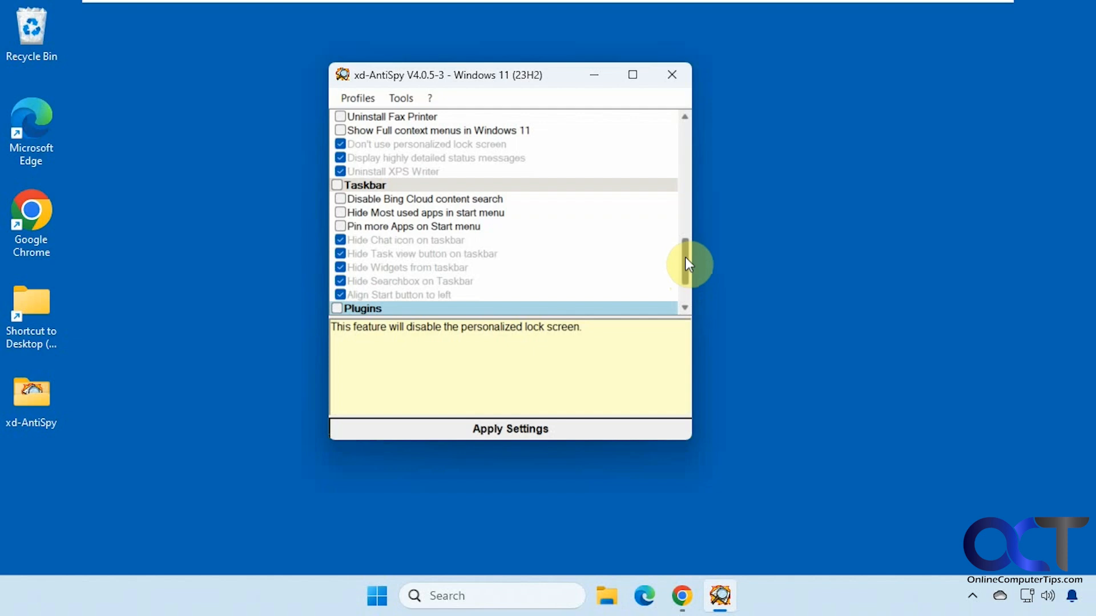
click(510, 429)
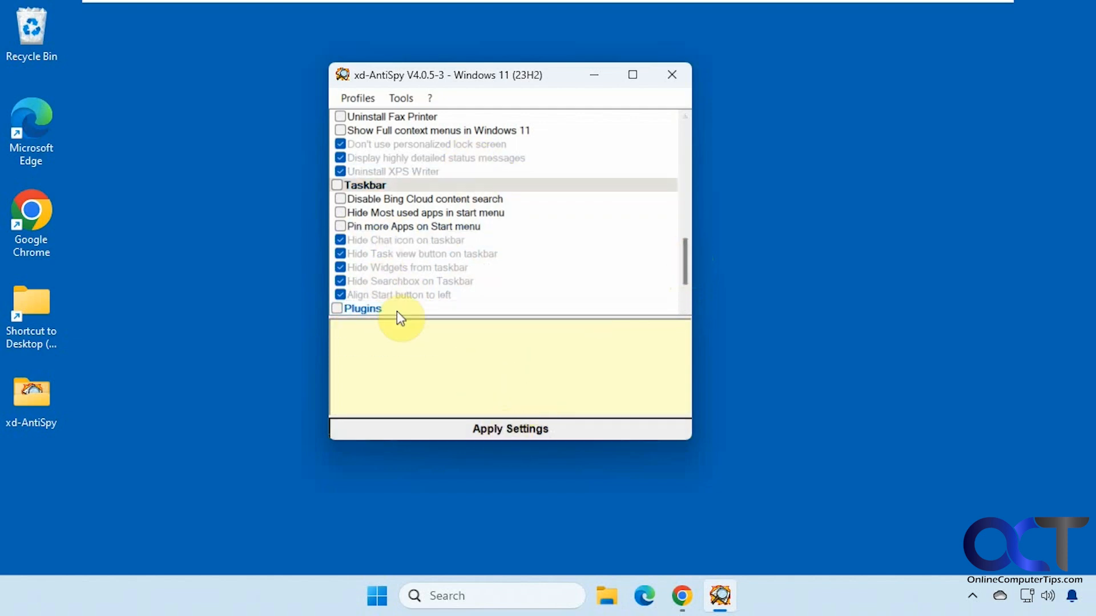
scroll(down, 3)
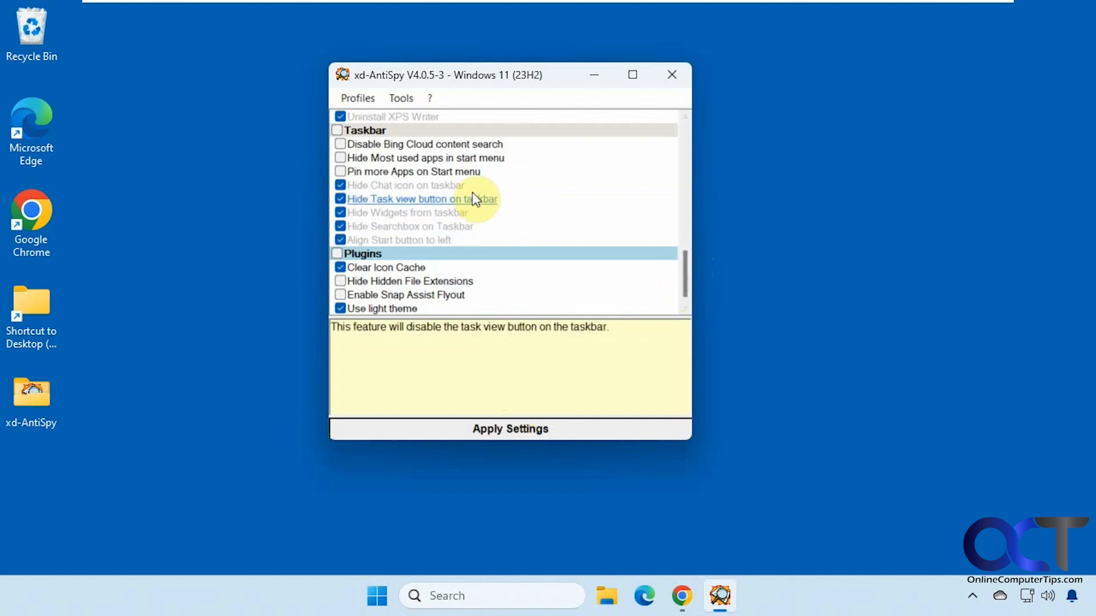
mouse_move(531, 294)
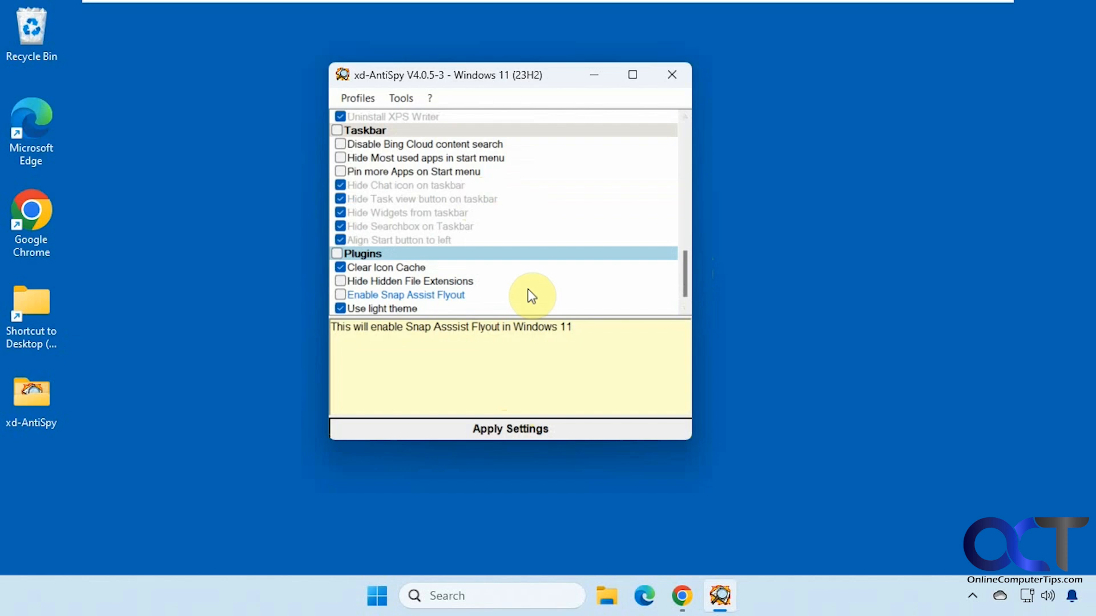
scroll(down, 3)
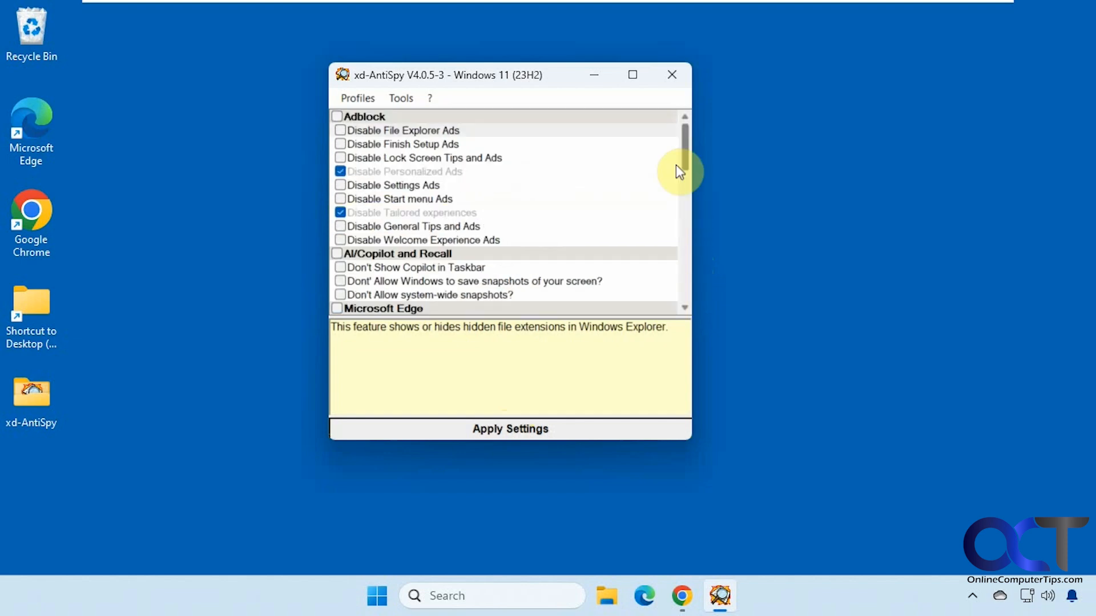
- Look over the Profiles import/export options, then open the Tools menu
click(358, 97)
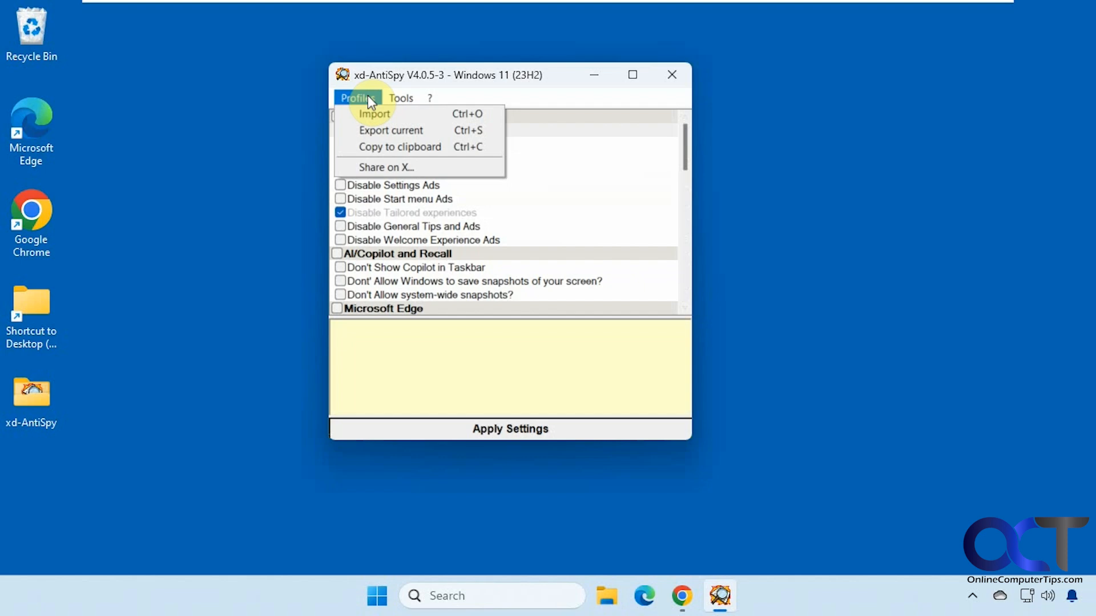
click(401, 98)
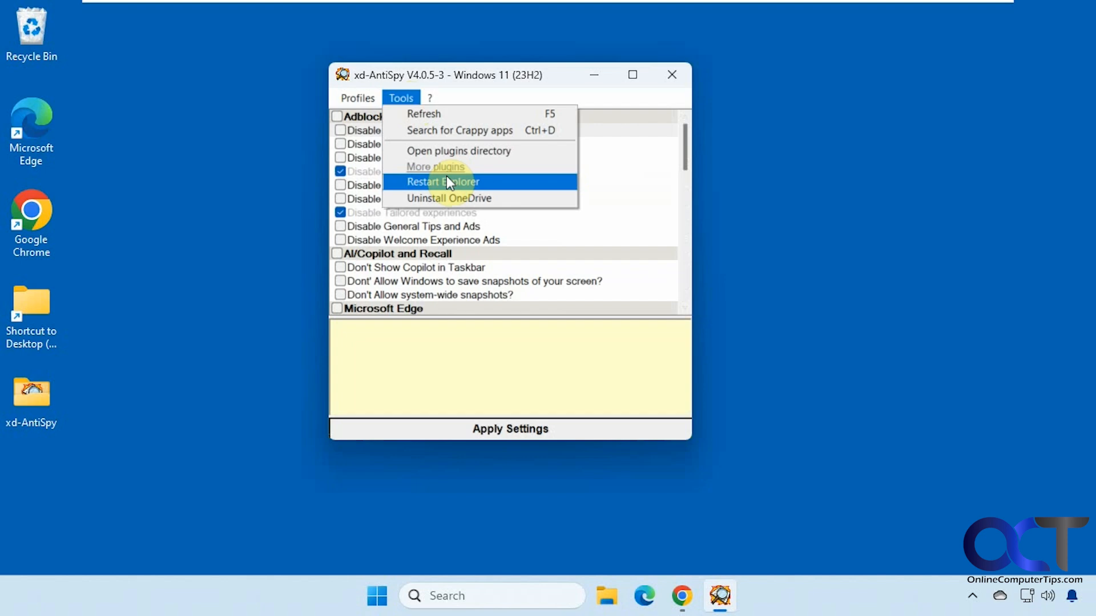
mouse_move(423, 203)
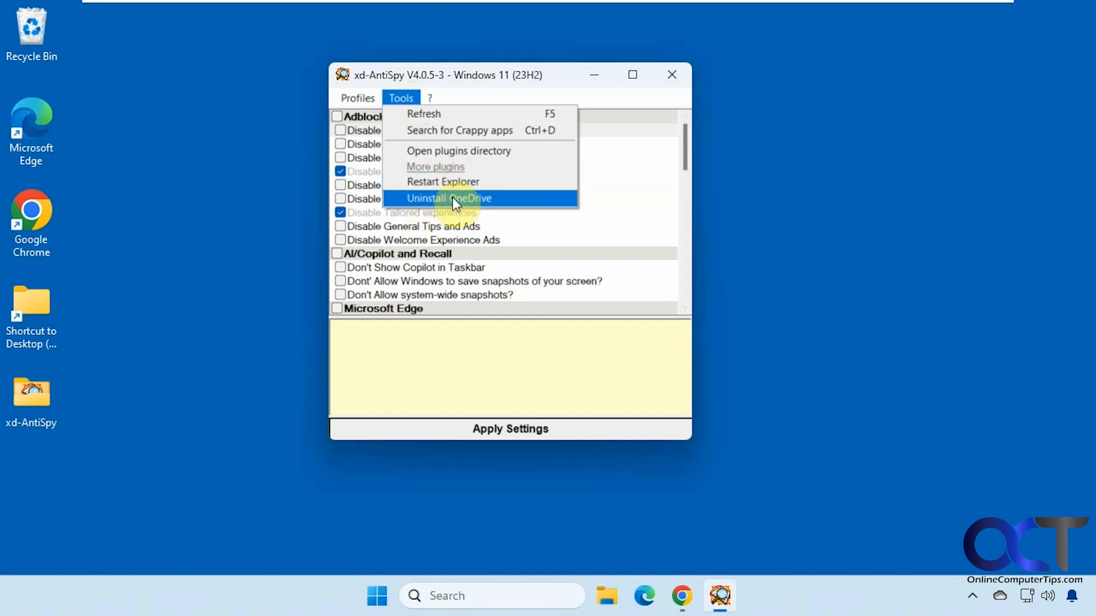
mouse_move(467, 136)
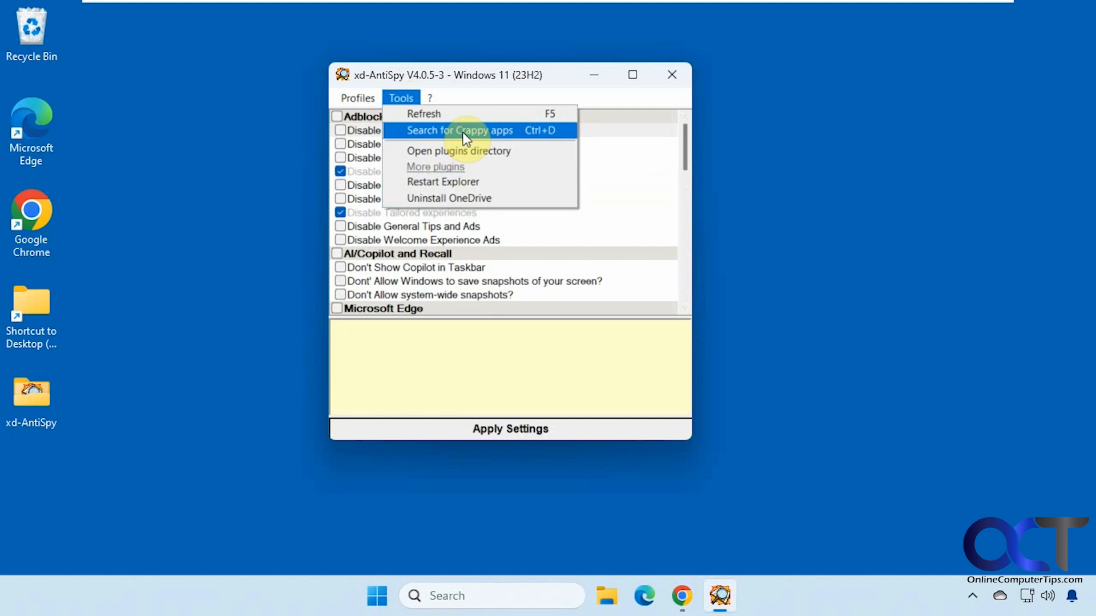
- Run Search for Crappy apps to list removable apps like BingNews, OneDrive, Clipchamp
click(459, 130)
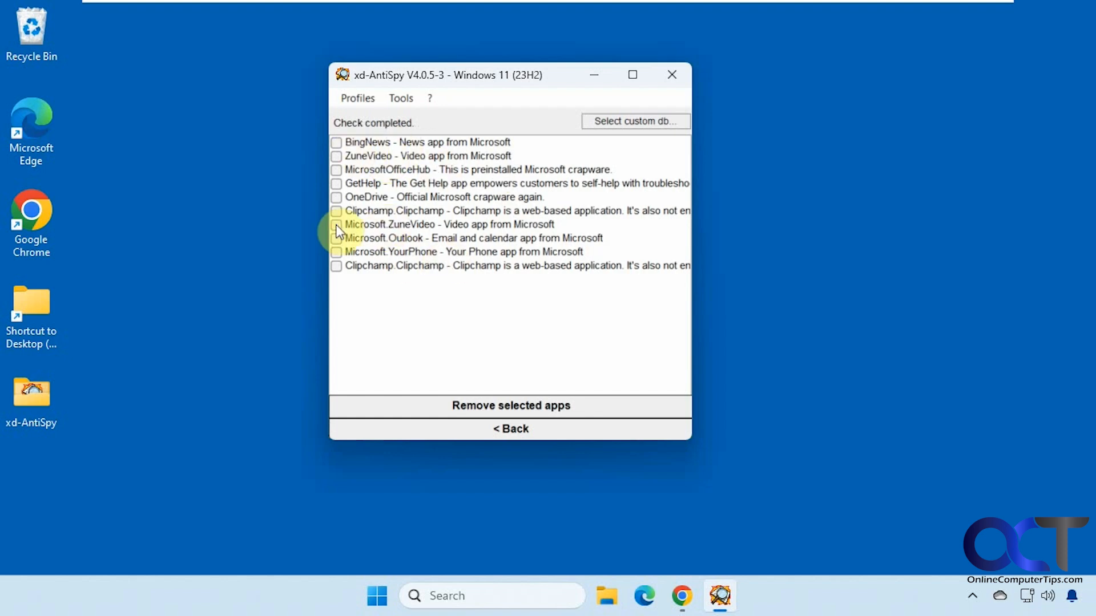
mouse_move(412, 163)
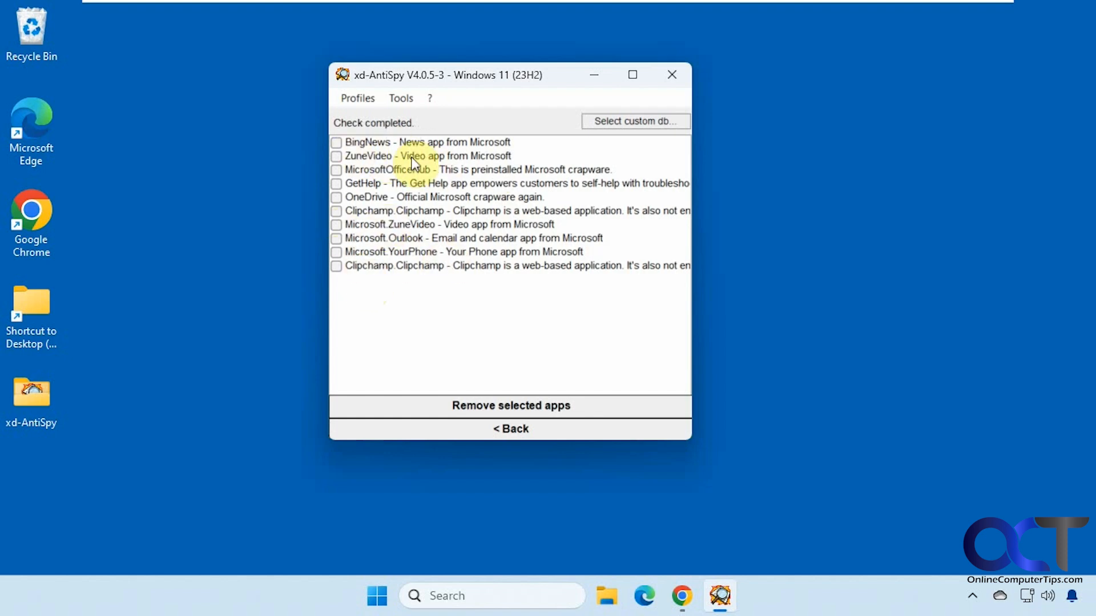